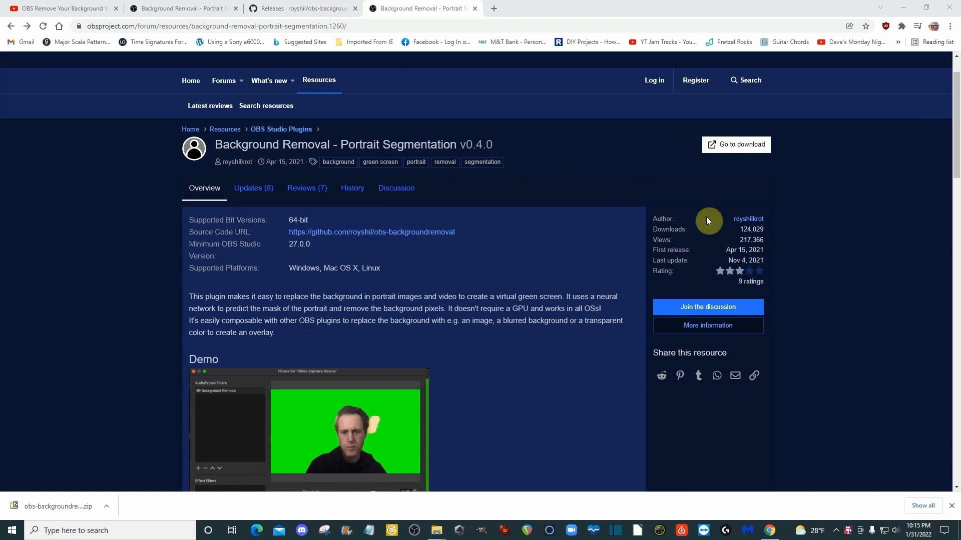
Go to the GitHub v0.4.0 release and scroll down to its Assets list with the Windows 64-bit zip
{"action": "left_click", "coordinate": [740, 144]}
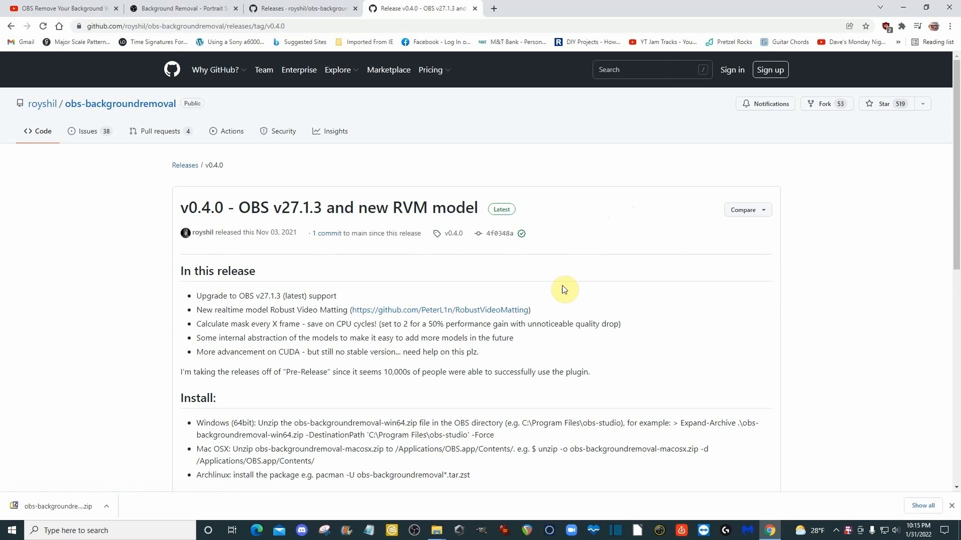
{"action": "scroll", "scroll_direction": "down", "scroll_amount": 3}
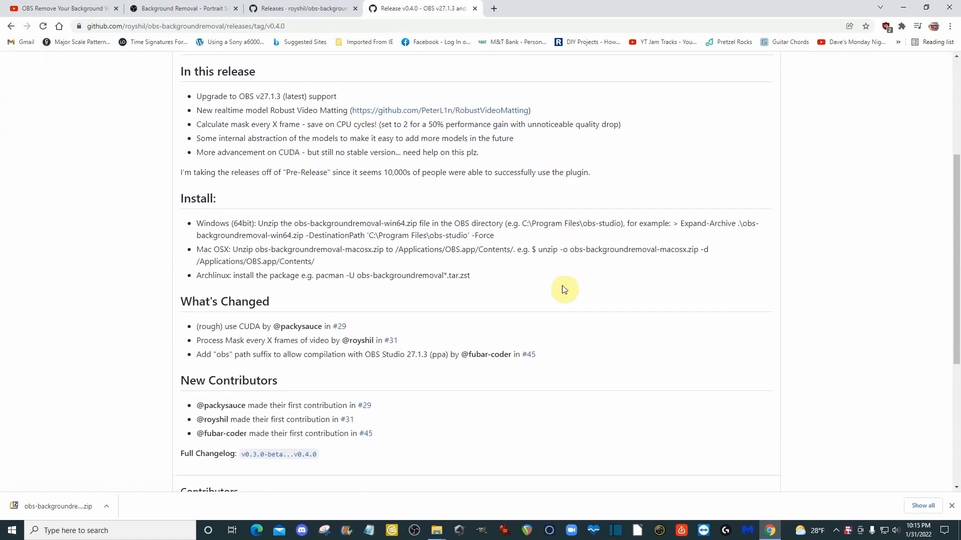
{"action": "scroll", "scroll_direction": "down", "scroll_amount": 3}
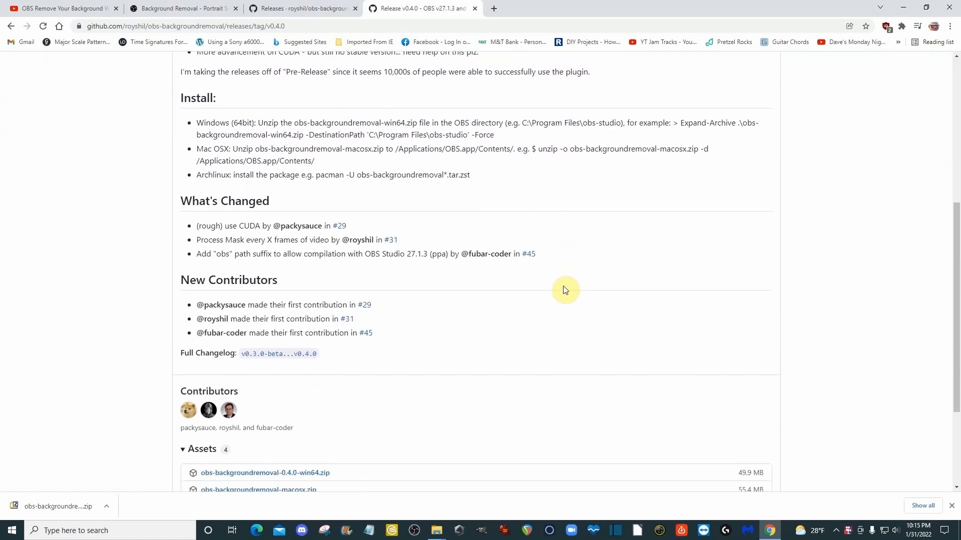
{"action": "scroll", "scroll_direction": "down", "scroll_amount": 3}
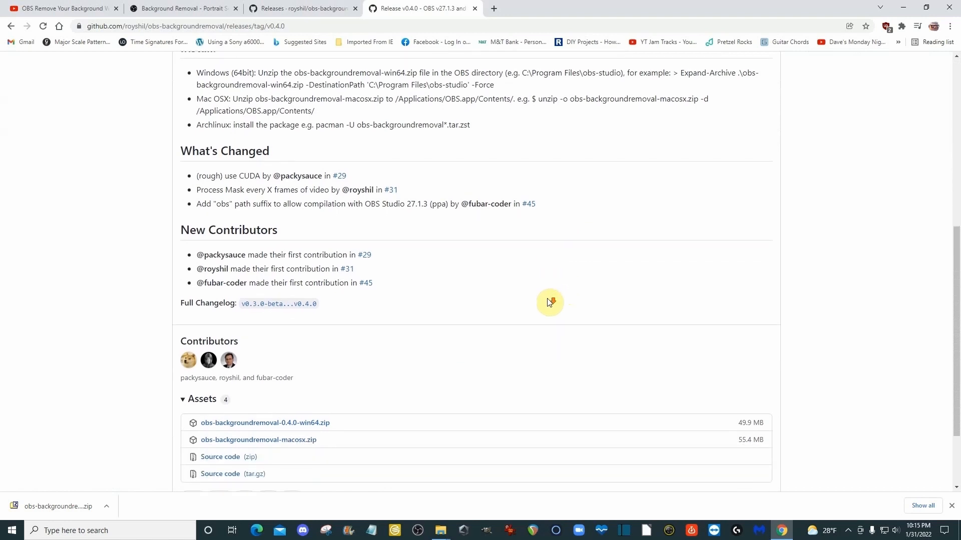
{"action": "scroll", "scroll_direction": "down", "scroll_amount": 3}
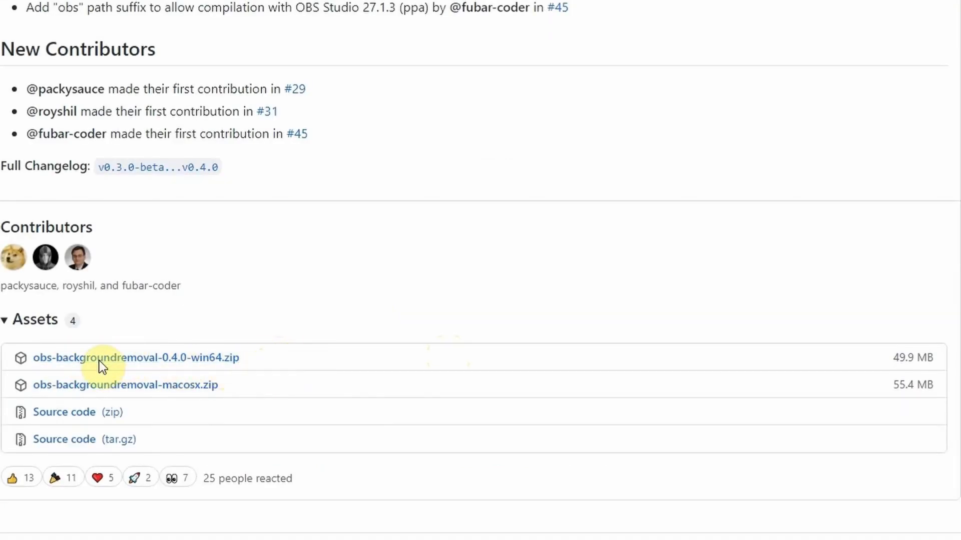
{"action": "mouse_move", "coordinate": [257, 360]}
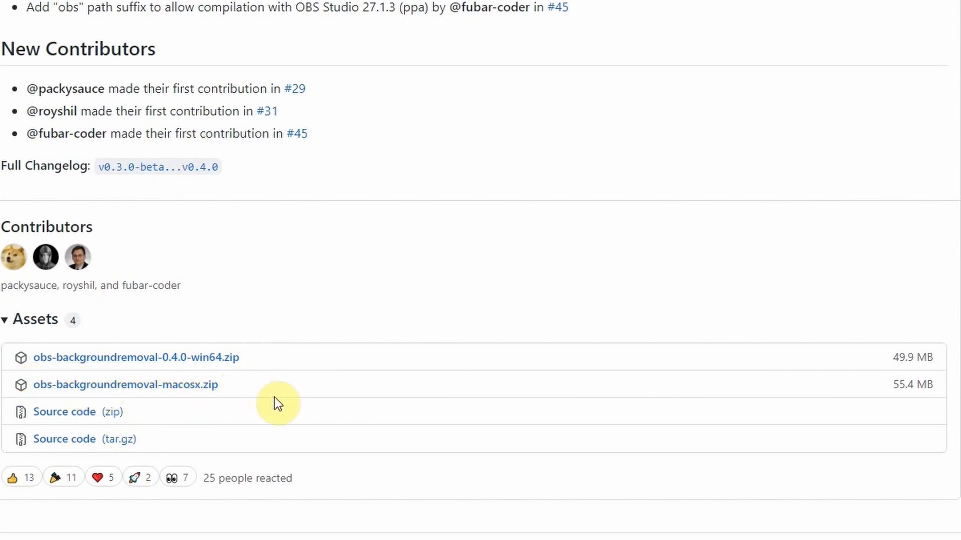
{"action": "mouse_move", "coordinate": [309, 427]}
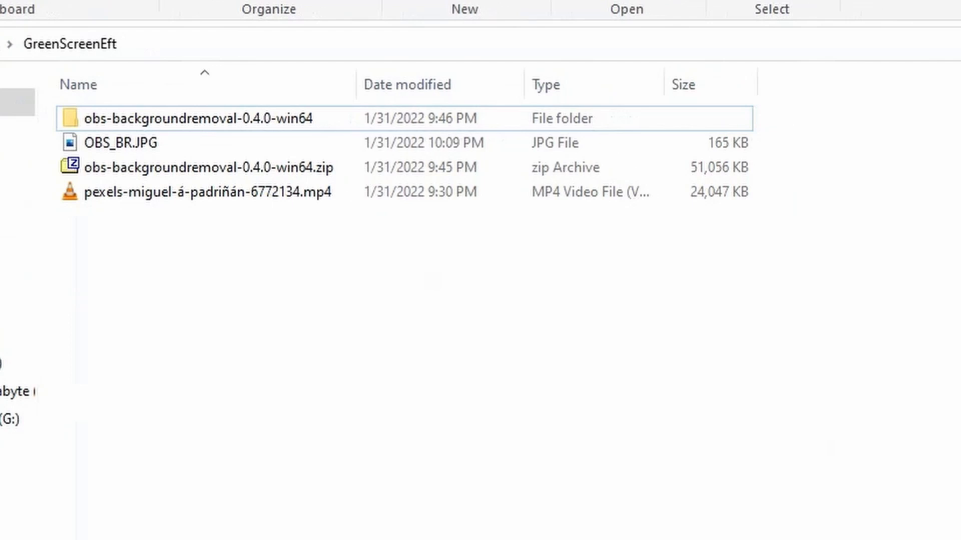
Enter the extracted obs-backgroundremoval-0.4.0-win64 folder in GreenScreenEft
{"action": "left_click", "coordinate": [209, 192]}
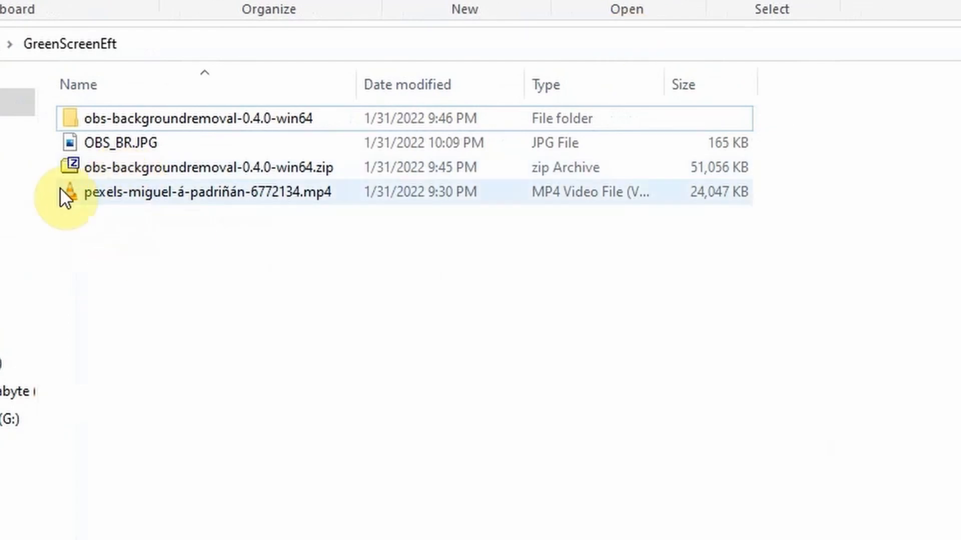
{"action": "left_click", "coordinate": [196, 118]}
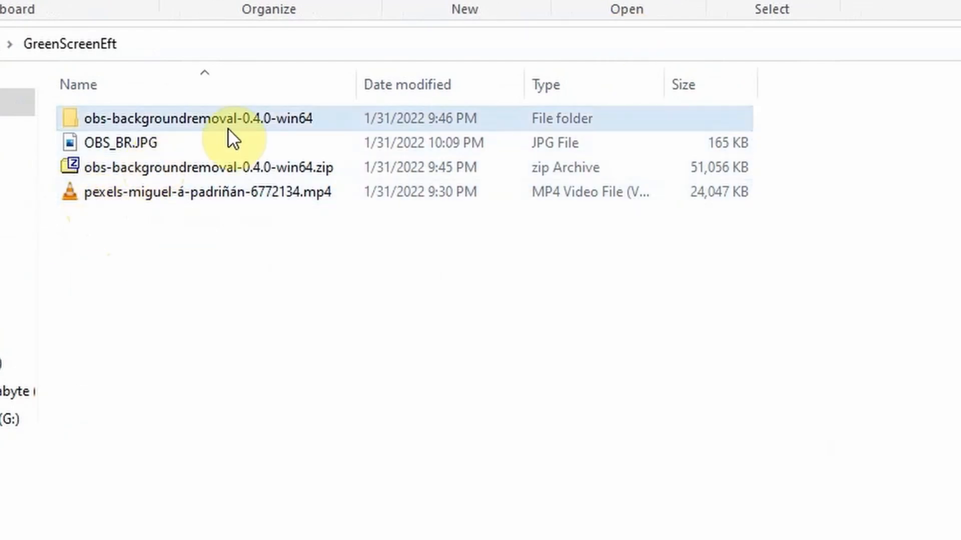
{"action": "left_click", "coordinate": [202, 167]}
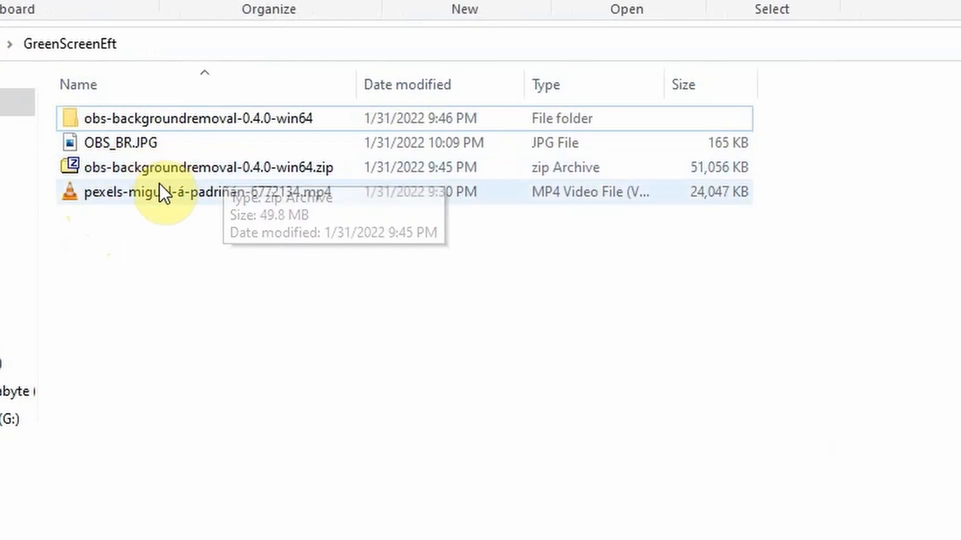
{"action": "left_click", "coordinate": [184, 119]}
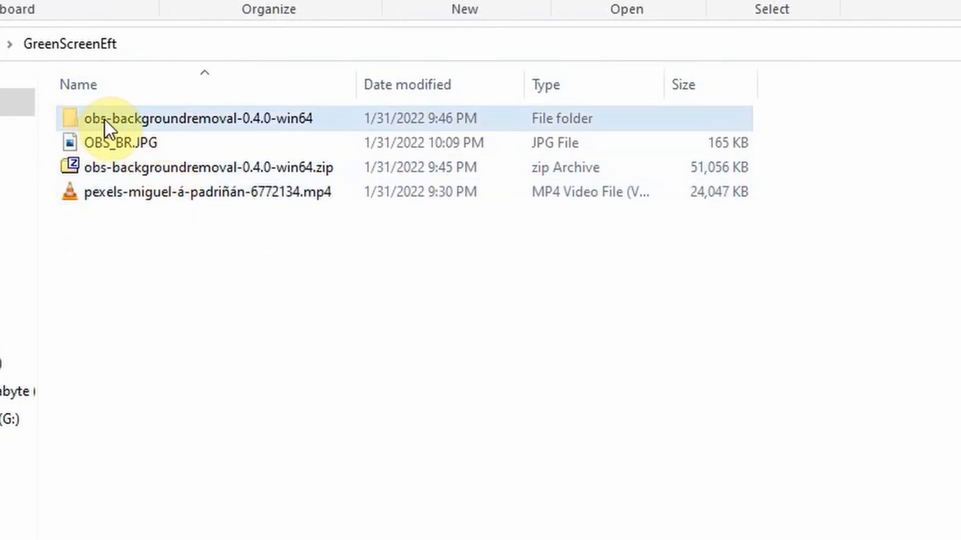
{"action": "double_click", "coordinate": [197, 118]}
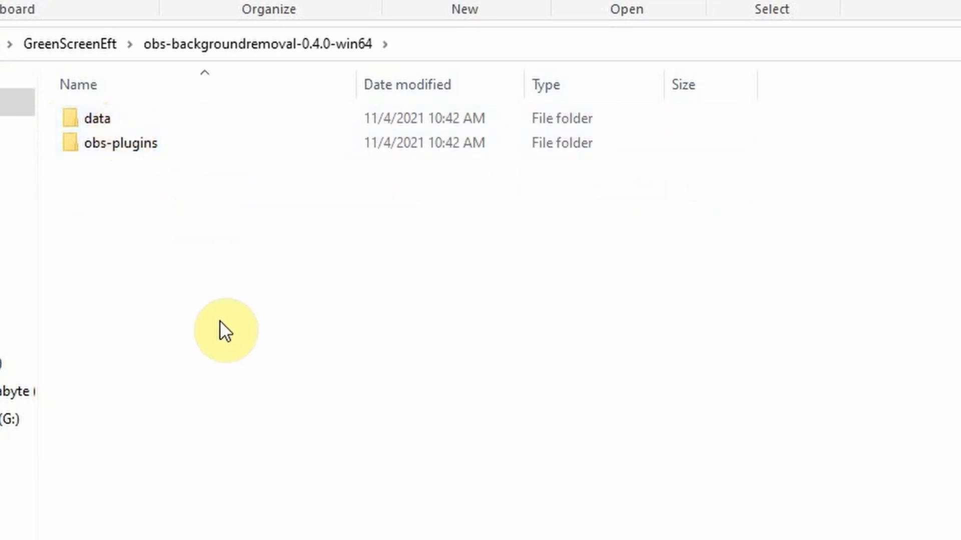
{"action": "mouse_move", "coordinate": [194, 143]}
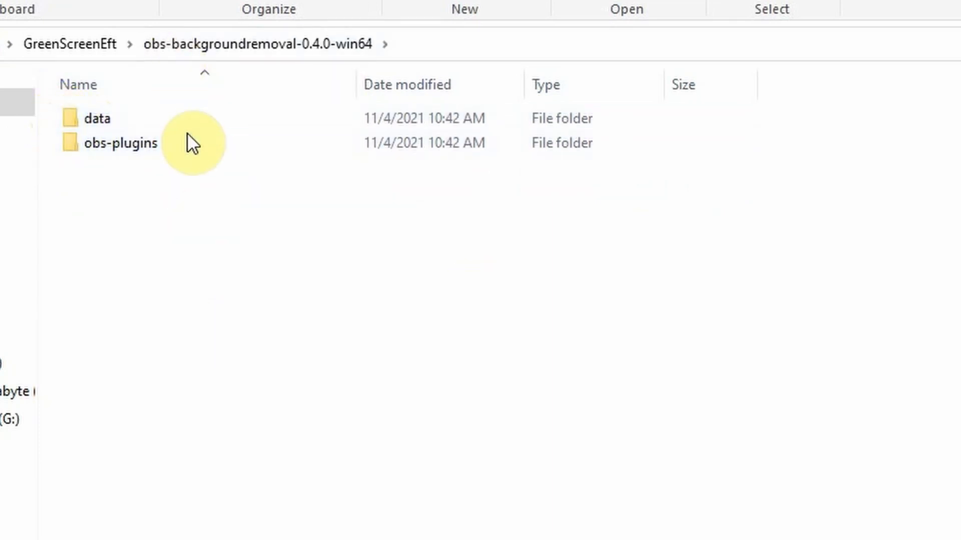
Select the data folder and bring up its context actions
{"action": "left_click", "coordinate": [97, 118]}
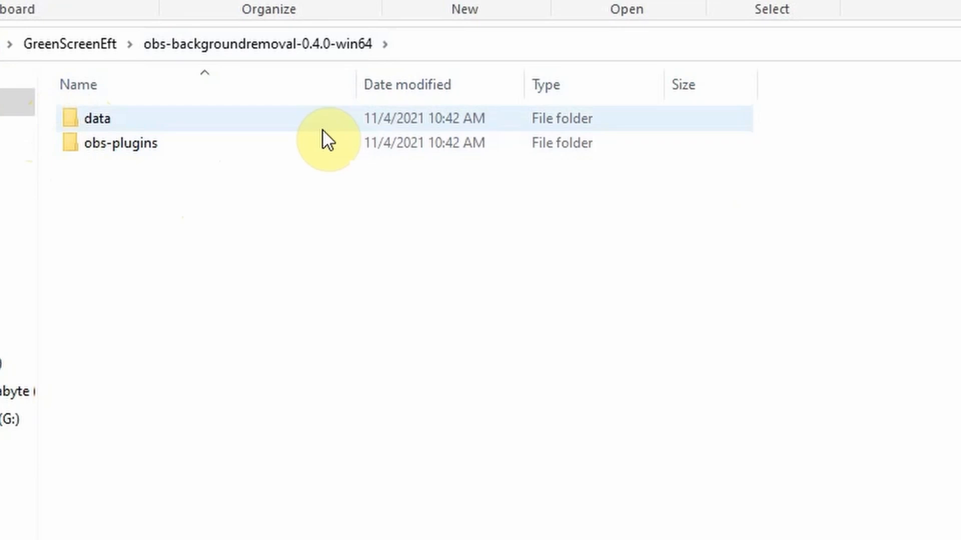
{"action": "right_click", "coordinate": [328, 141]}
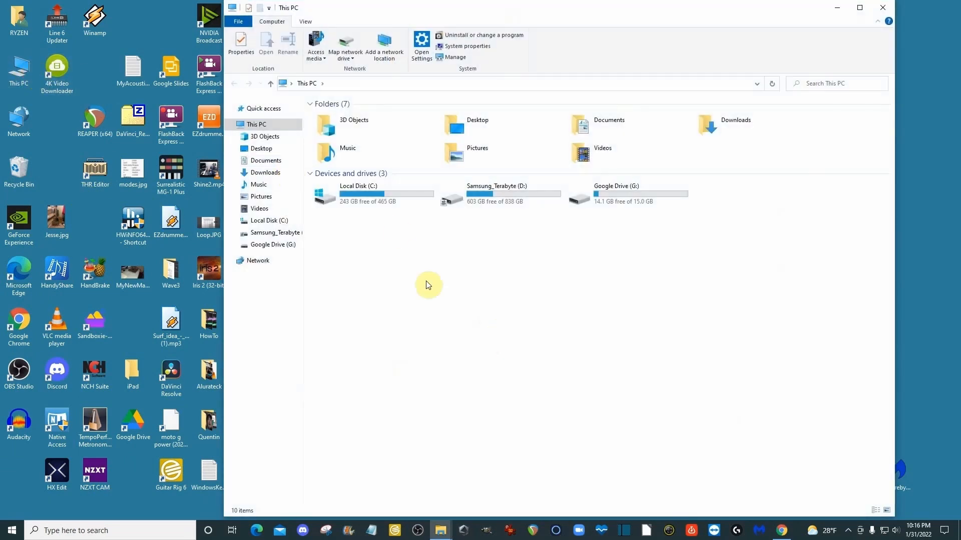
Reach the obs-studio folder under Program Files on Local Disk (C:) and close File Explorer
{"action": "double_click", "coordinate": [358, 193]}
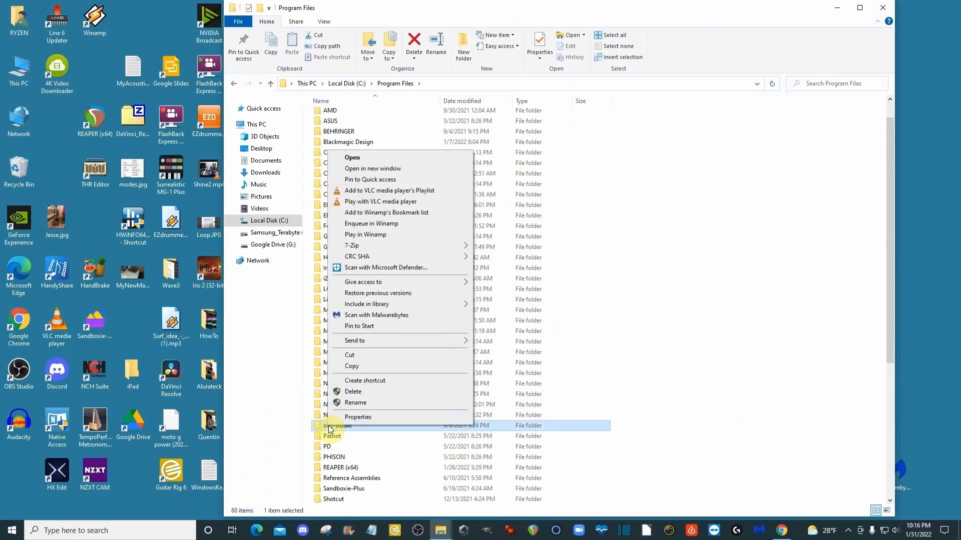
{"action": "mouse_move", "coordinate": [375, 201]}
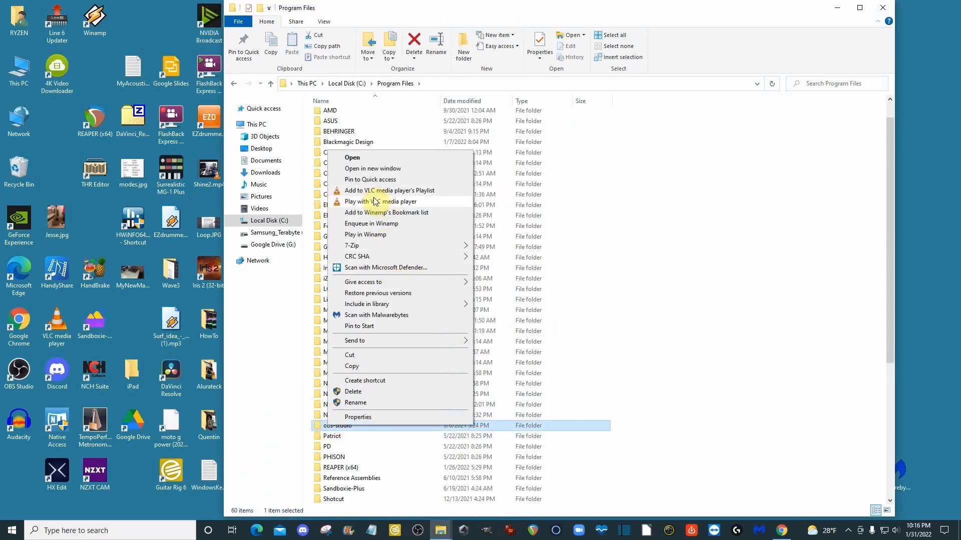
{"action": "left_click", "coordinate": [361, 435]}
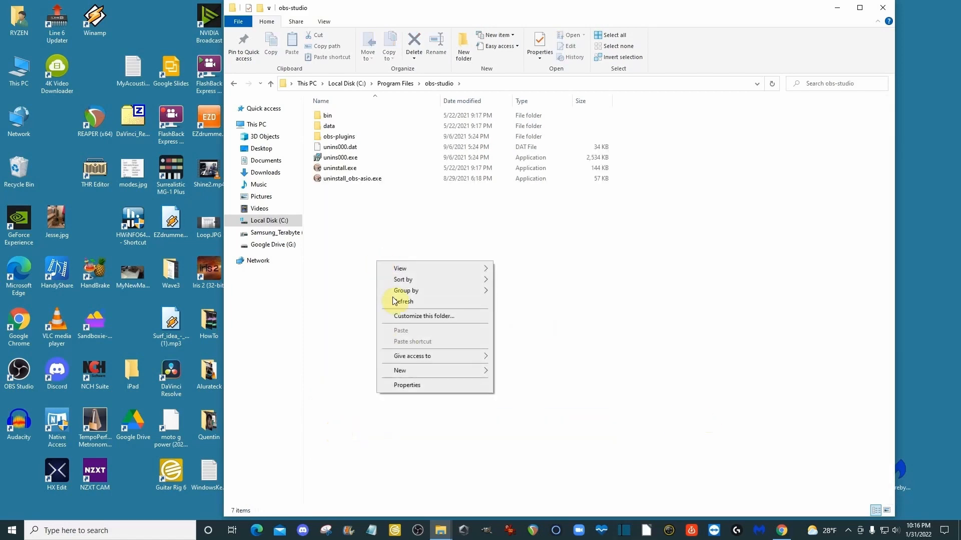
{"action": "mouse_move", "coordinate": [337, 141]}
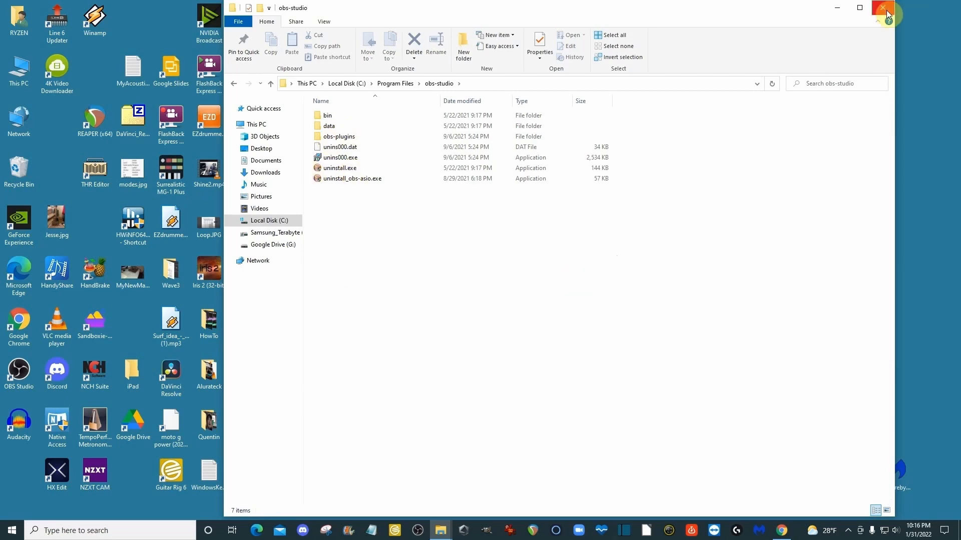
{"action": "left_click", "coordinate": [886, 13]}
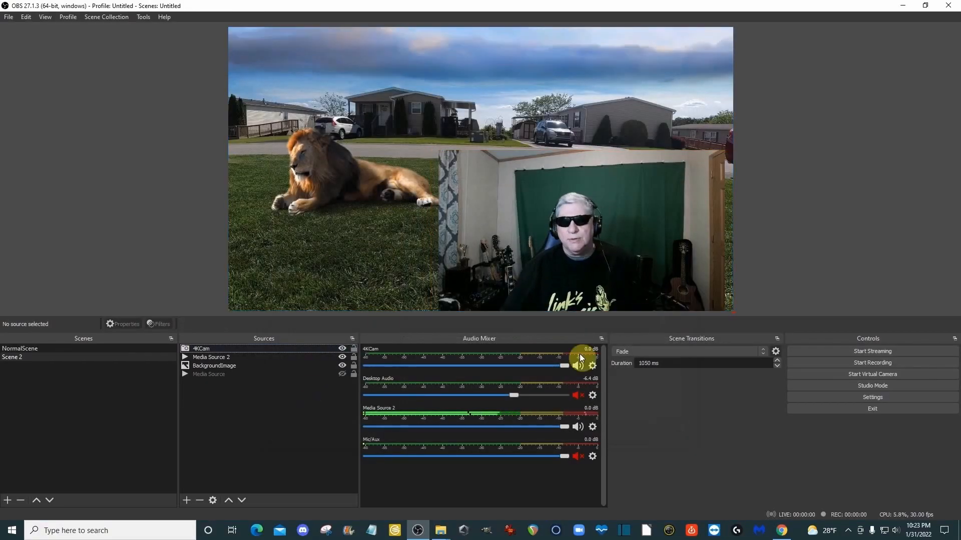
Add a Background Removal filter to the 4KCam source
{"action": "left_click", "coordinate": [159, 325]}
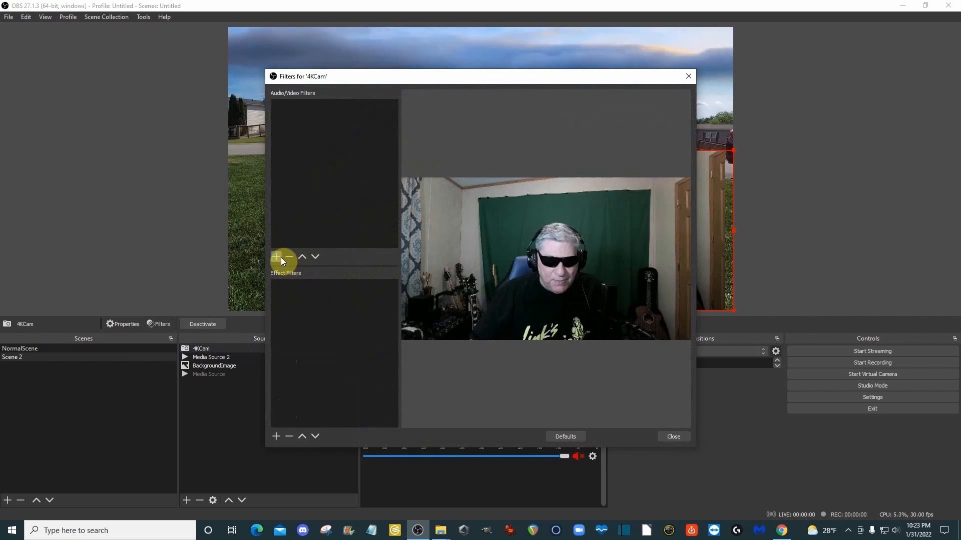
{"action": "left_click", "coordinate": [276, 257]}
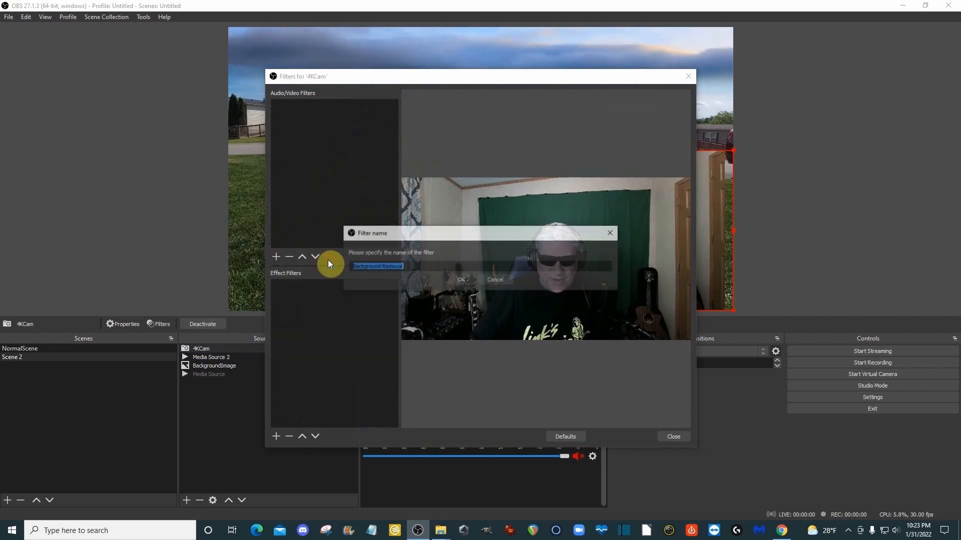
{"action": "left_click", "coordinate": [461, 279]}
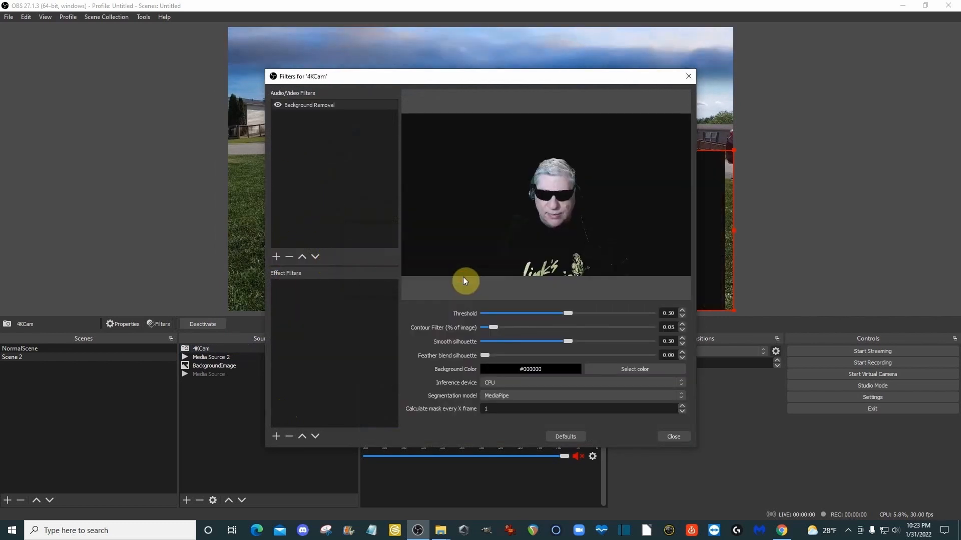
Set the filter's background colour to bright green and close the filters window
{"action": "left_click", "coordinate": [633, 369]}
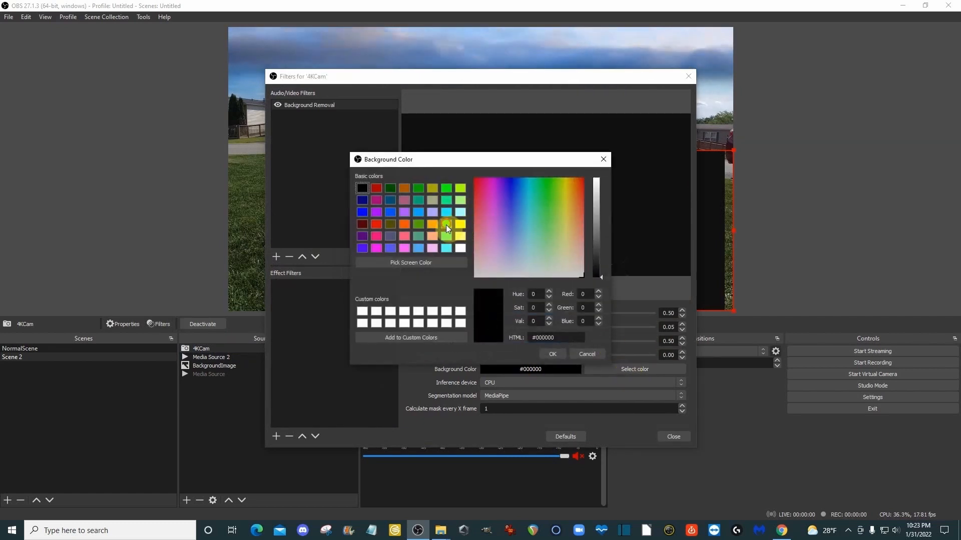
{"action": "left_click", "coordinate": [550, 354]}
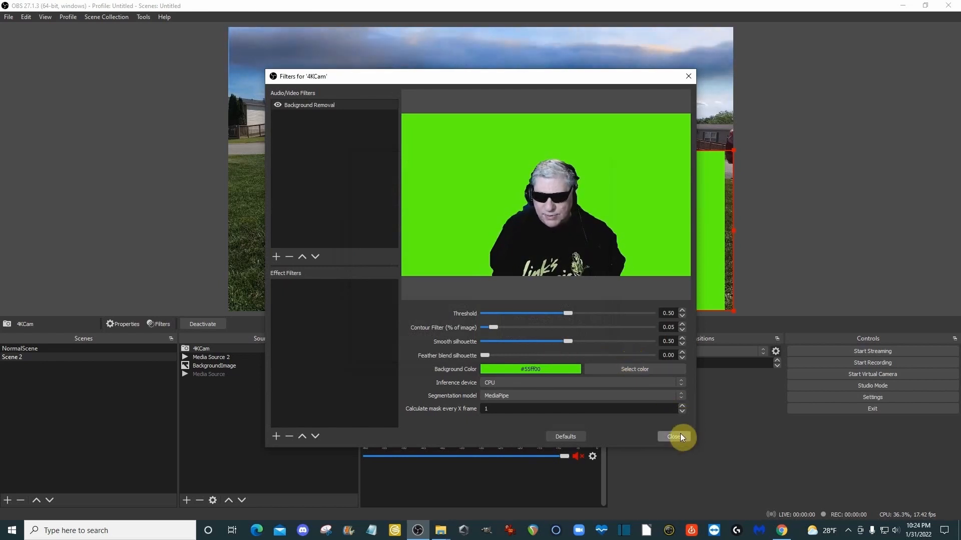
{"action": "left_click", "coordinate": [672, 436]}
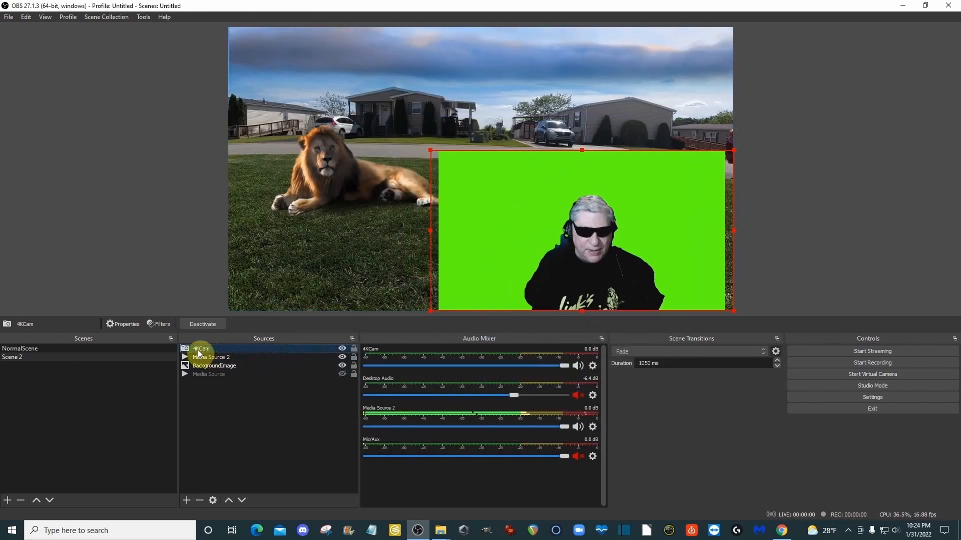
Add a Chroma Key effect filter to the 4KCam source, keeping the default name
{"action": "left_click", "coordinate": [158, 323]}
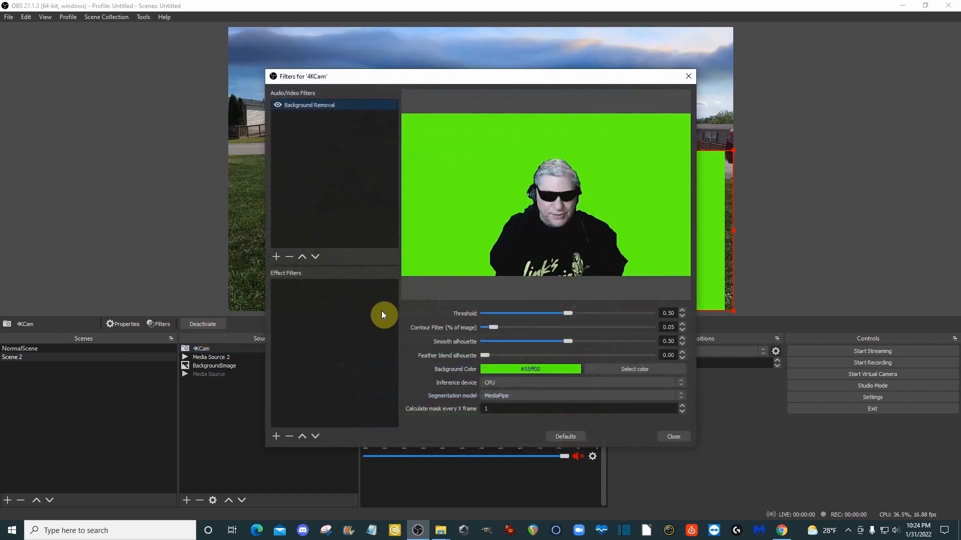
{"action": "mouse_move", "coordinate": [284, 313]}
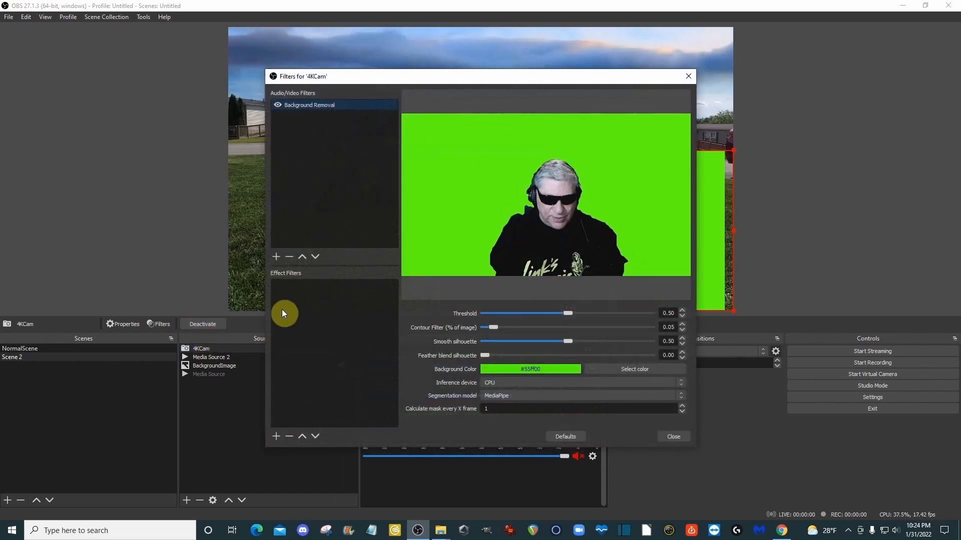
{"action": "left_click", "coordinate": [275, 437]}
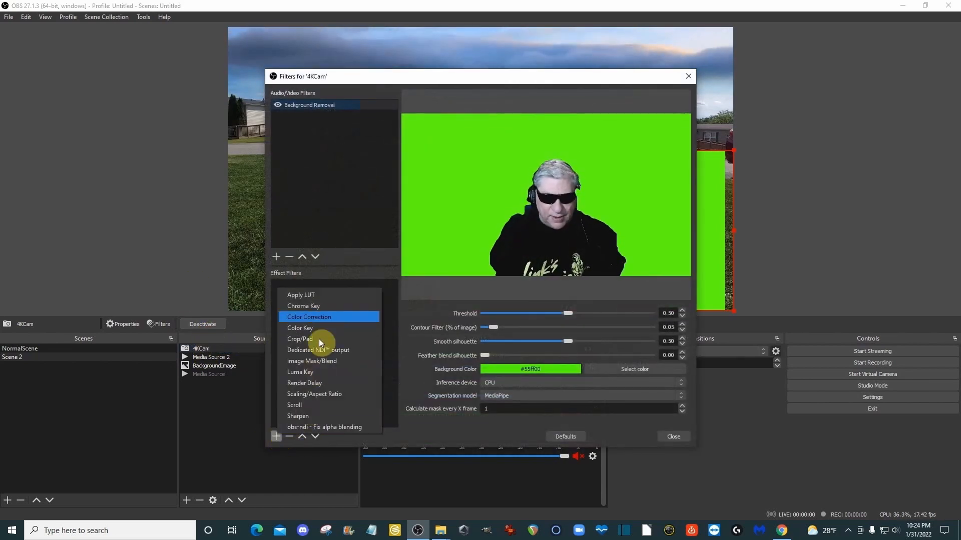
{"action": "left_click", "coordinate": [304, 306]}
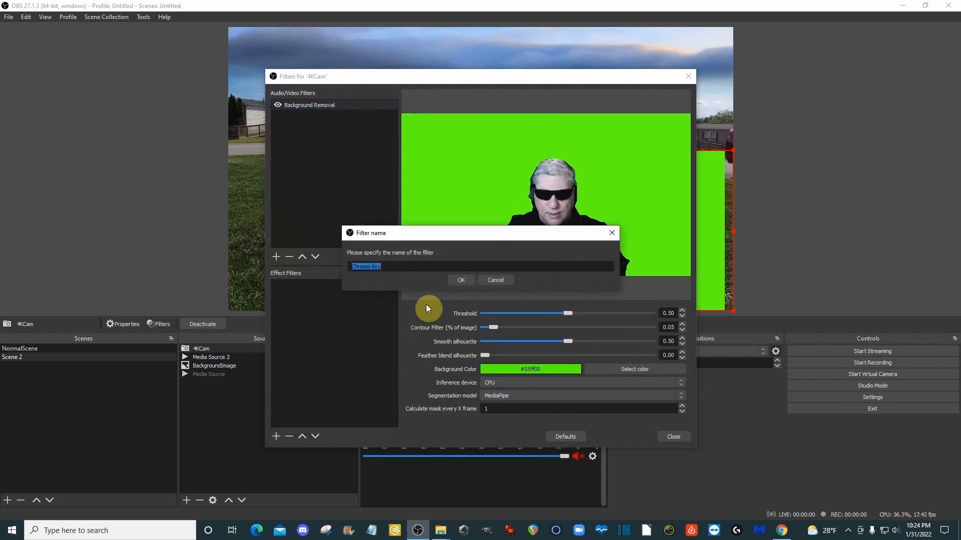
{"action": "left_click", "coordinate": [461, 280]}
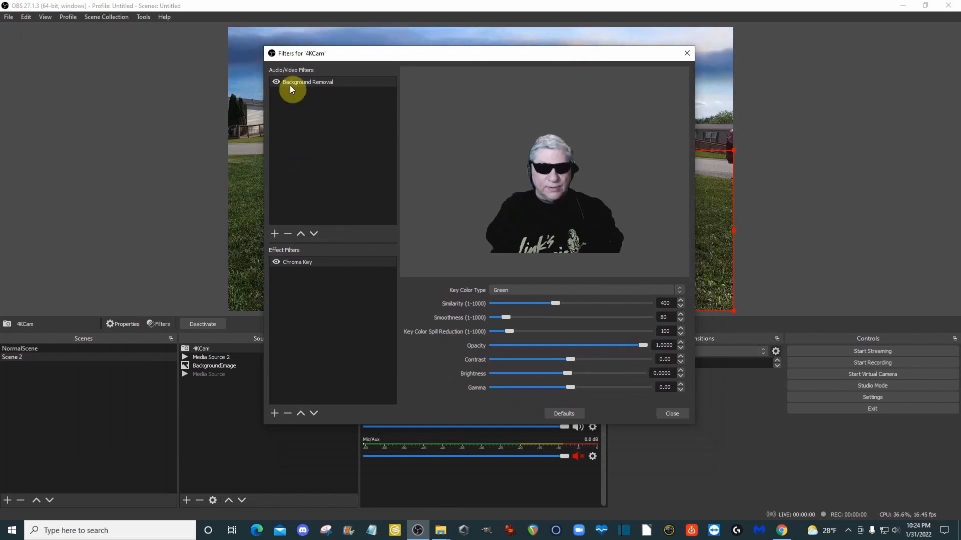
Switch the Background Removal segmentation model to Robust Video Matting
{"action": "left_click", "coordinate": [307, 81]}
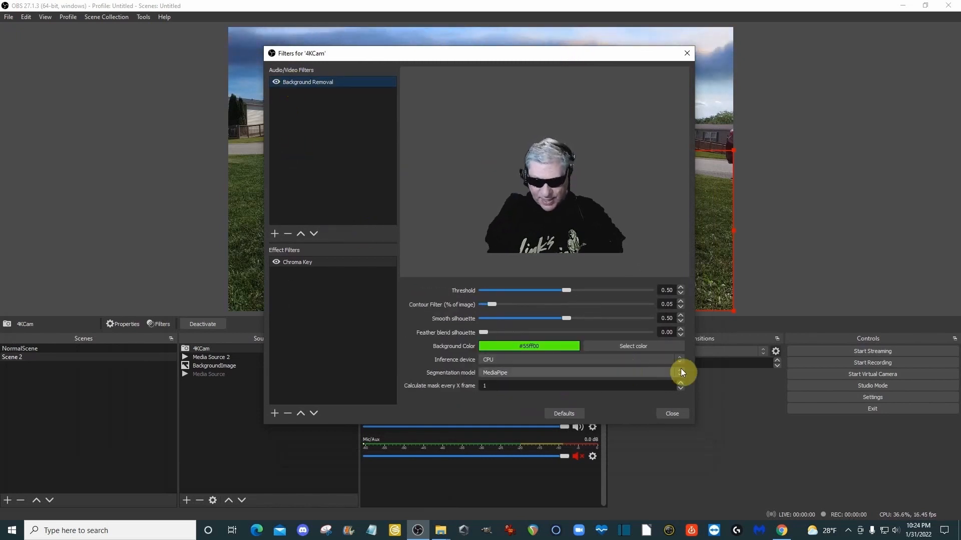
{"action": "left_click", "coordinate": [580, 372]}
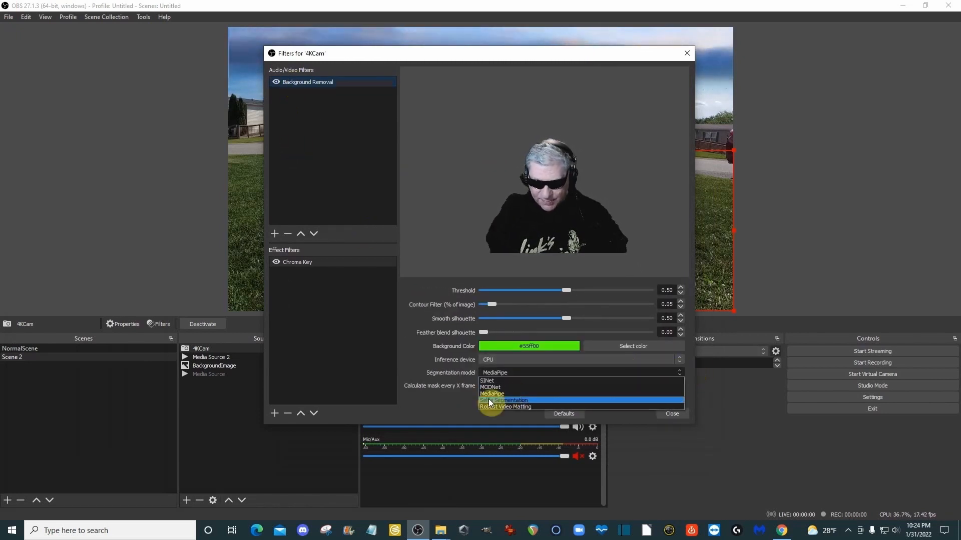
{"action": "left_click", "coordinate": [505, 406]}
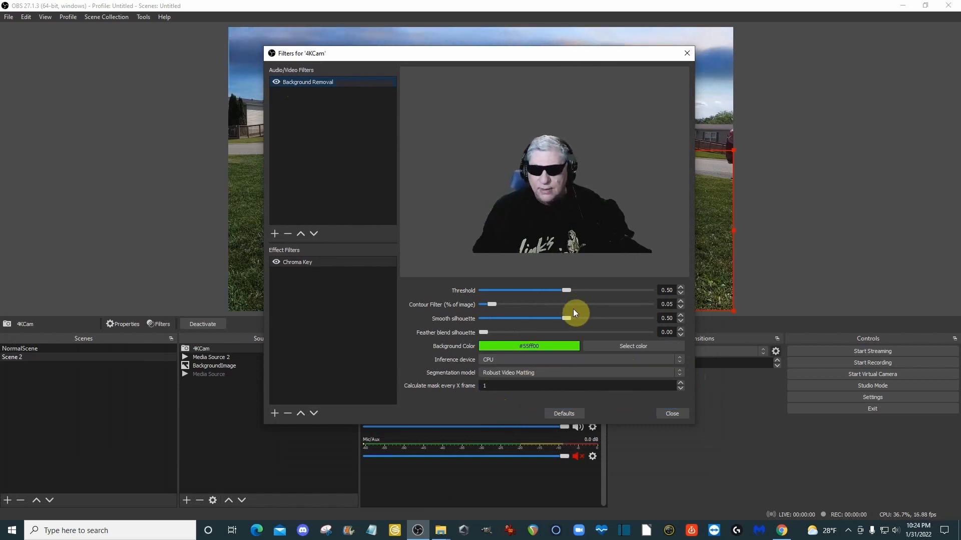
Try silhouette smoothing up to 0.95 then 0.30, and contour filter up to 0.90 then 0.53
{"action": "left_click_drag", "start_coordinate": [566, 319], "coordinate": [643, 318]}
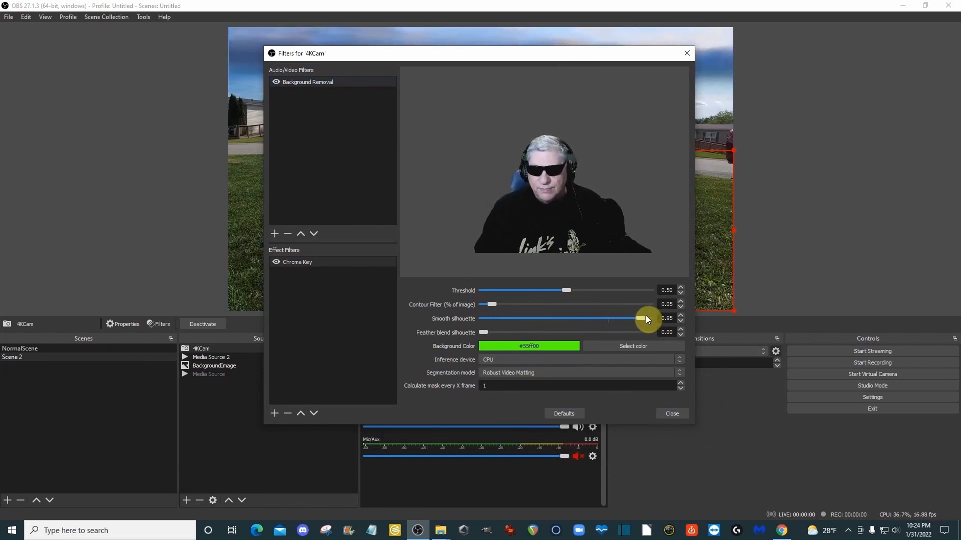
{"action": "left_click_drag", "start_coordinate": [640, 318], "coordinate": [531, 318]}
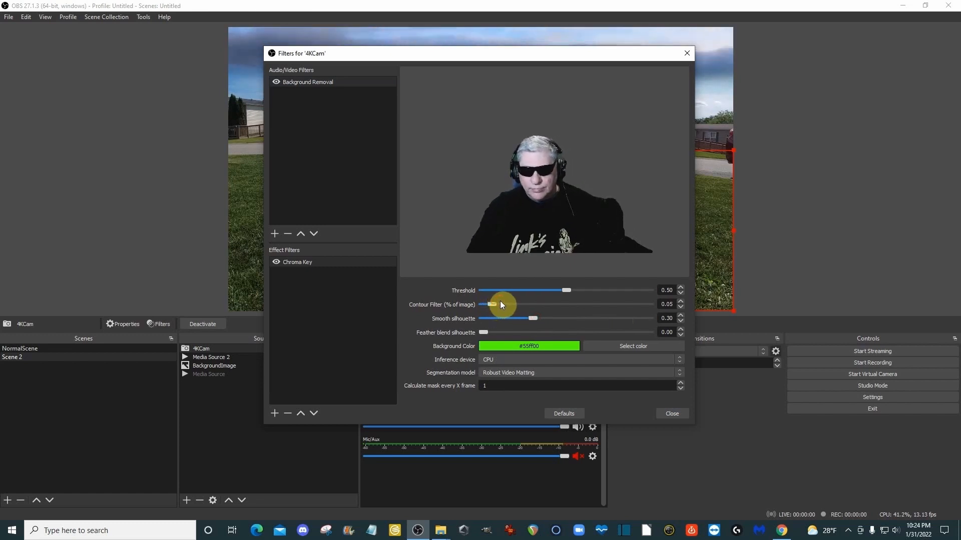
{"action": "left_click_drag", "start_coordinate": [493, 304], "coordinate": [632, 304]}
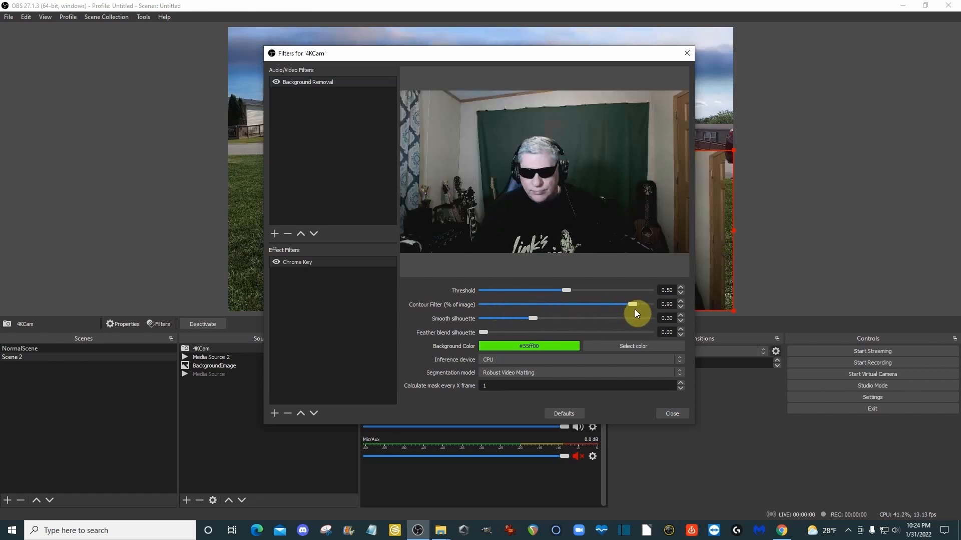
{"action": "left_click_drag", "start_coordinate": [633, 304], "coordinate": [557, 305]}
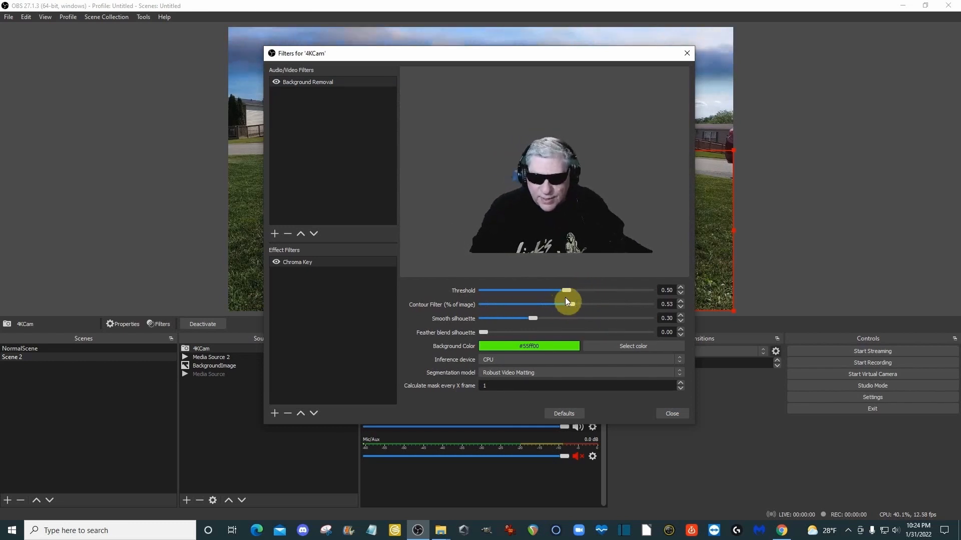
Try the threshold at 0.60, drop it to zero, then raise it slightly again
{"action": "left_click_drag", "start_coordinate": [565, 290], "coordinate": [594, 290]}
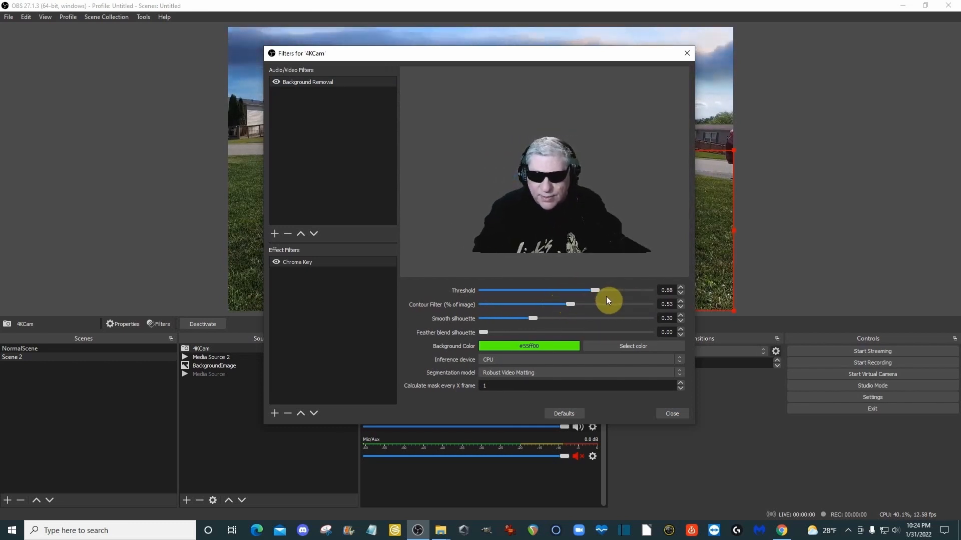
{"action": "left_click_drag", "start_coordinate": [594, 290], "coordinate": [481, 290]}
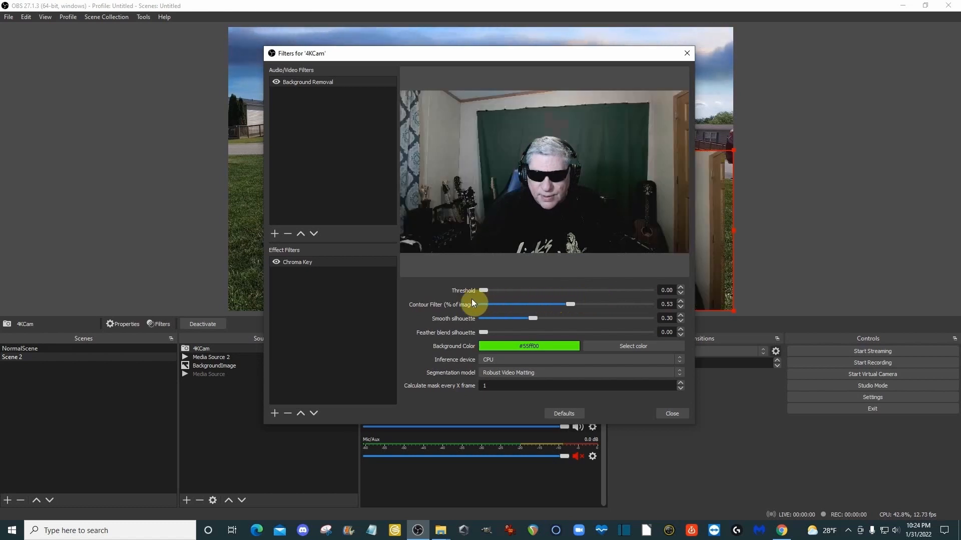
{"action": "left_click_drag", "start_coordinate": [485, 290], "coordinate": [506, 291]}
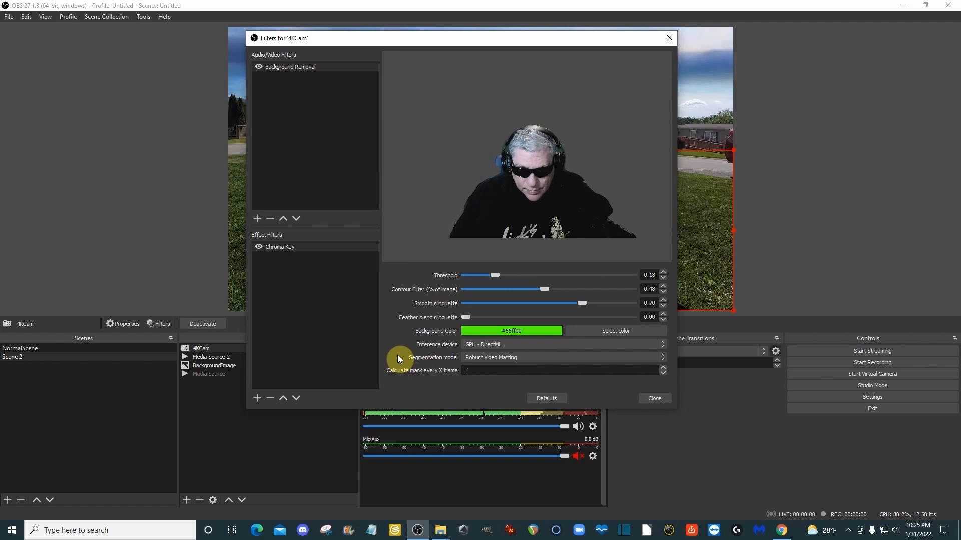
{"action": "mouse_move", "coordinate": [476, 366]}
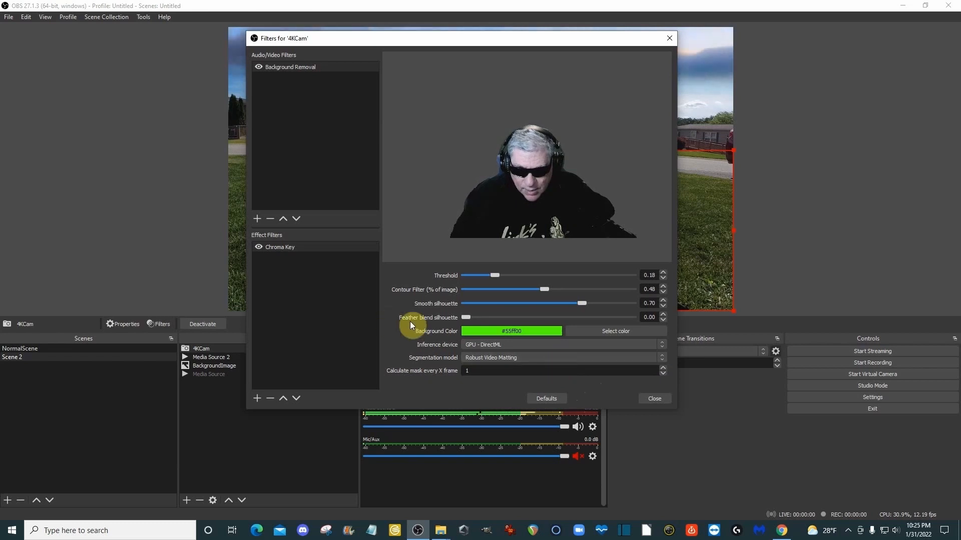
{"action": "mouse_move", "coordinate": [452, 312]}
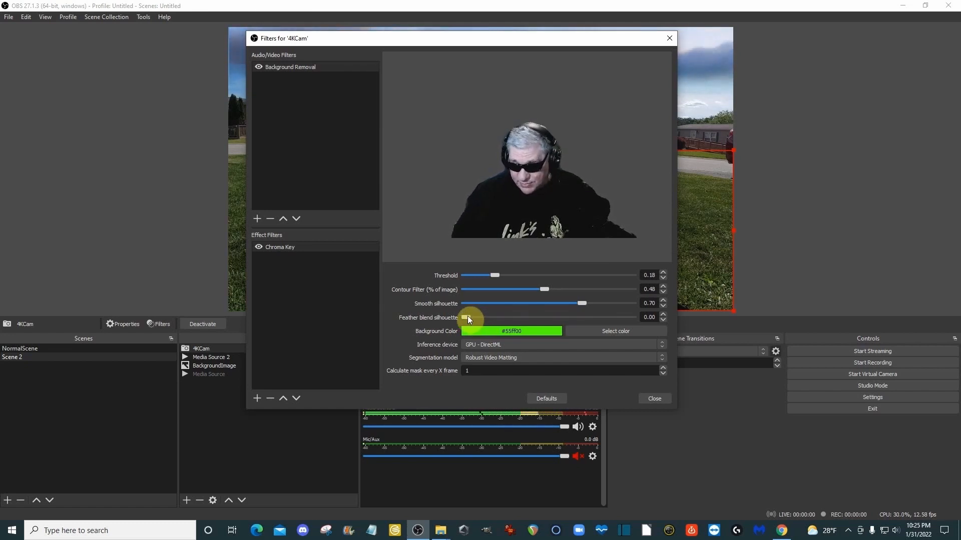
Try a slight 0.05 feather blend on the silhouette edge, then set it back to 0.00
{"action": "left_click_drag", "start_coordinate": [464, 317], "coordinate": [473, 317]}
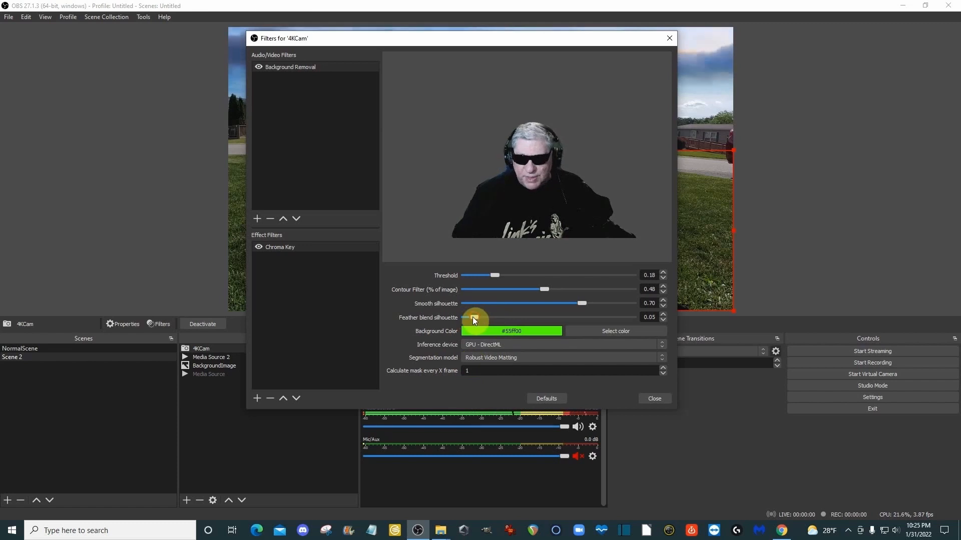
{"action": "left_click_drag", "start_coordinate": [473, 318], "coordinate": [464, 317]}
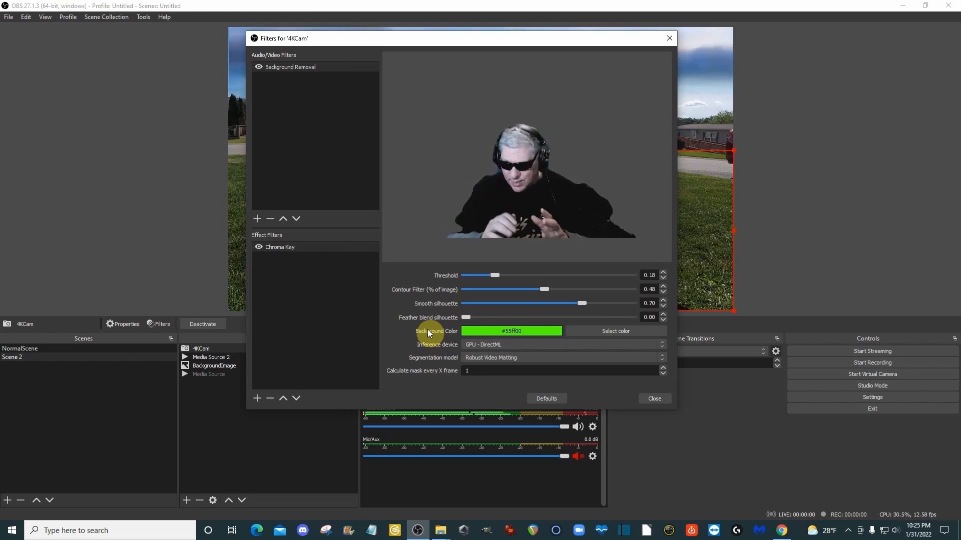
{"action": "mouse_move", "coordinate": [459, 293]}
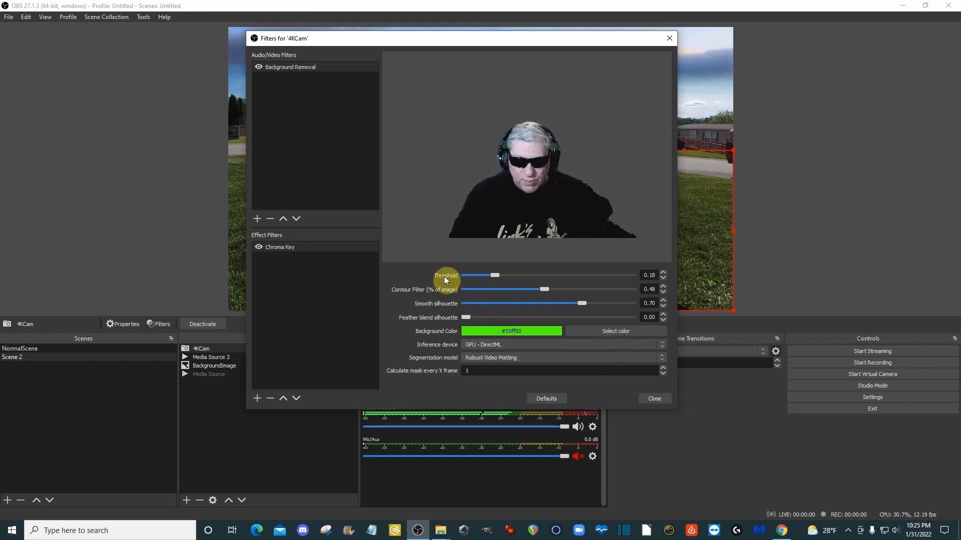
{"action": "mouse_move", "coordinate": [411, 300]}
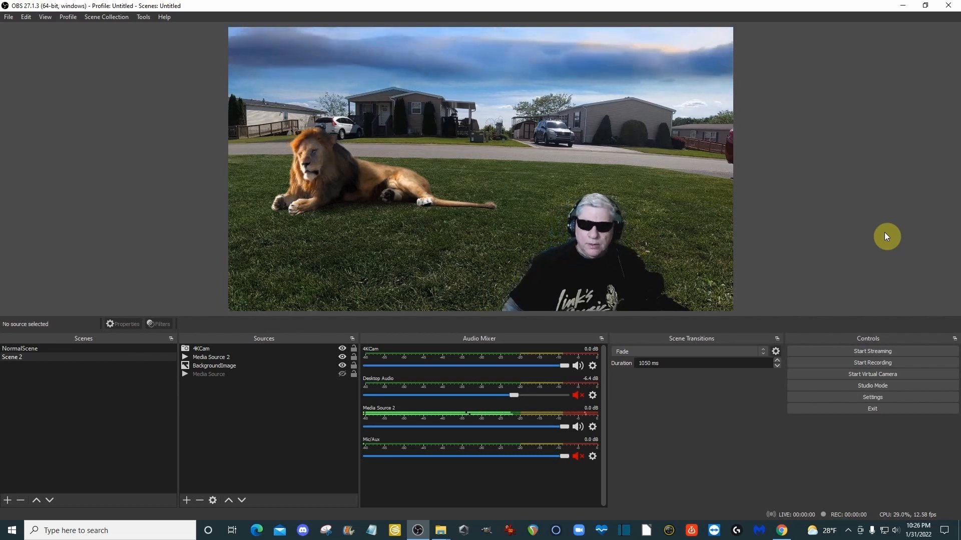
{"action": "mouse_move", "coordinate": [187, 483]}
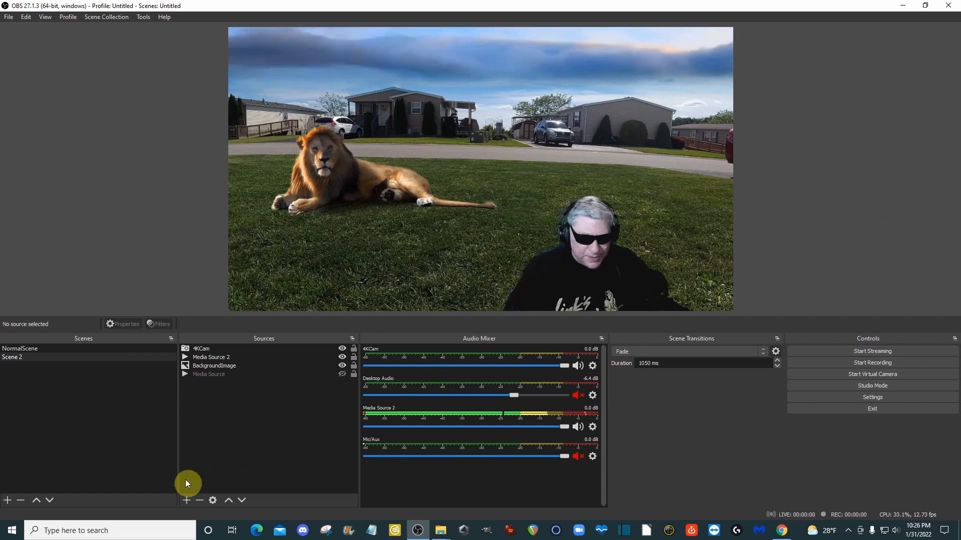
Start a new Image source and browse for its picture file
{"action": "left_click", "coordinate": [186, 500]}
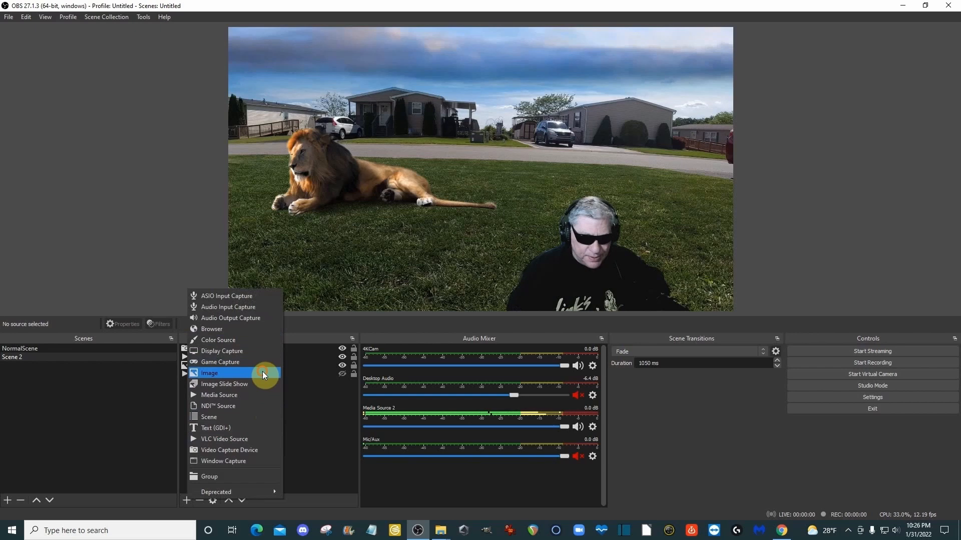
{"action": "left_click", "coordinate": [209, 373]}
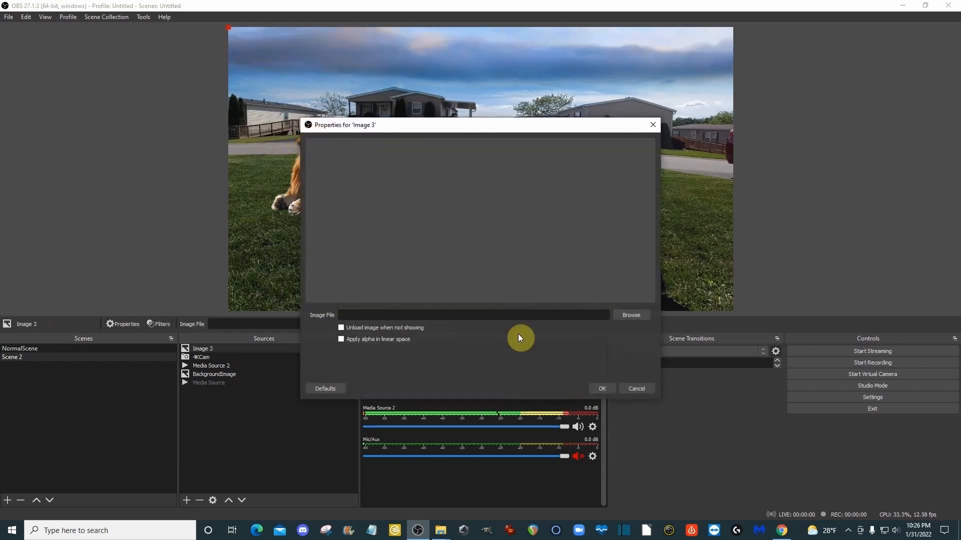
{"action": "left_click", "coordinate": [630, 315]}
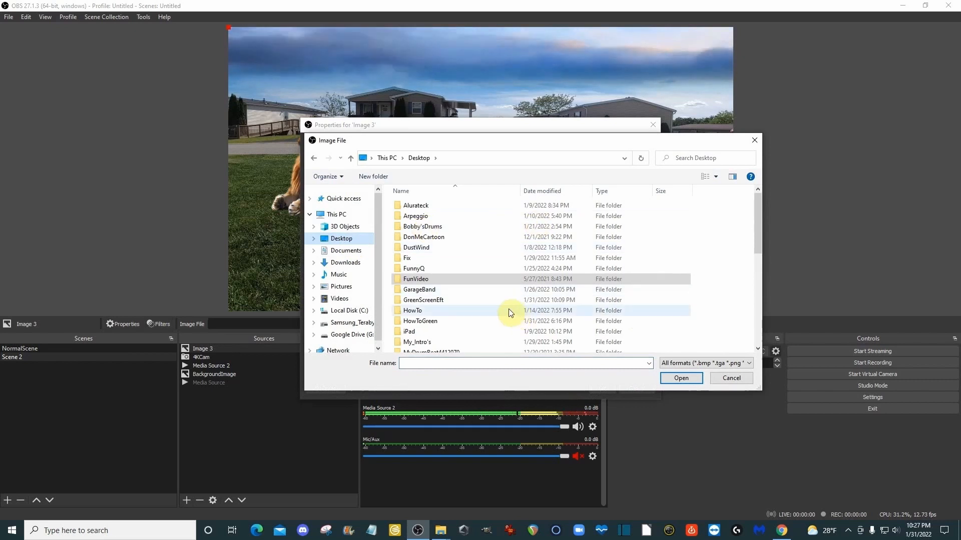
Choose GoodBlue.JPG from Desktop > My_Intro's > Background as the image
{"action": "left_click", "coordinate": [416, 343]}
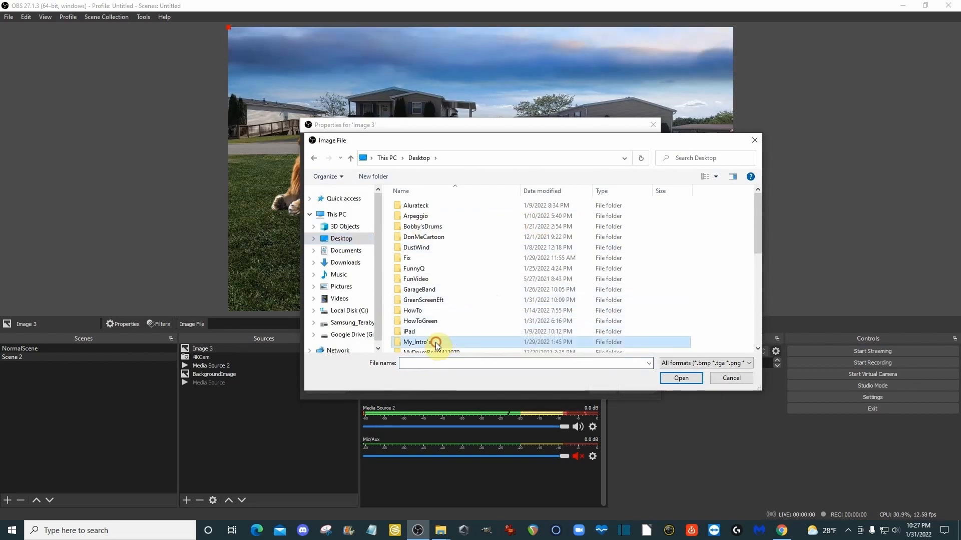
{"action": "double_click", "coordinate": [415, 342]}
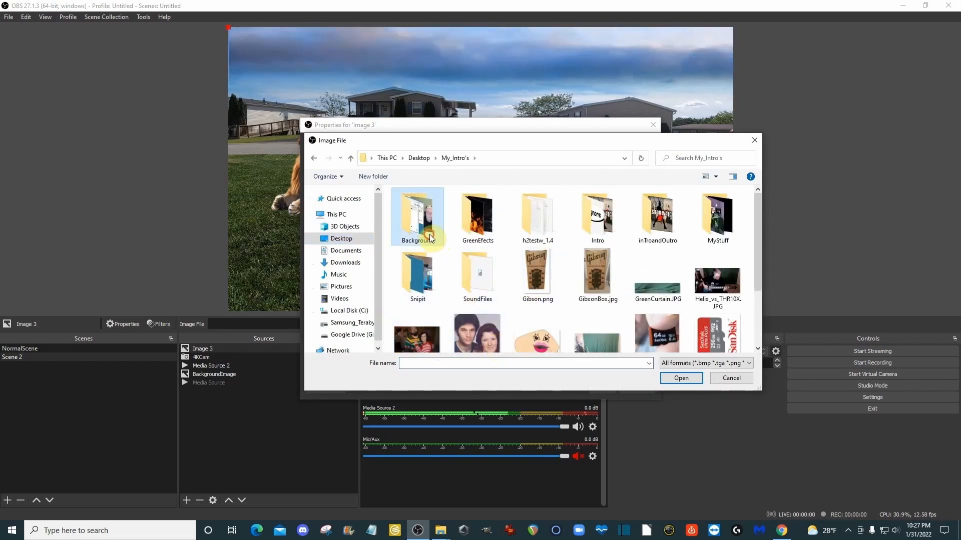
{"action": "double_click", "coordinate": [417, 211]}
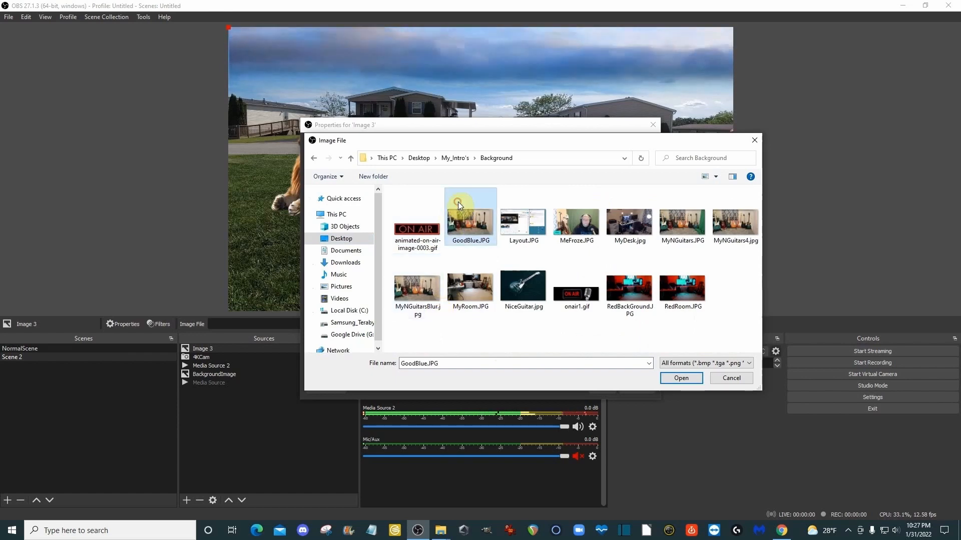
{"action": "left_click", "coordinate": [680, 378]}
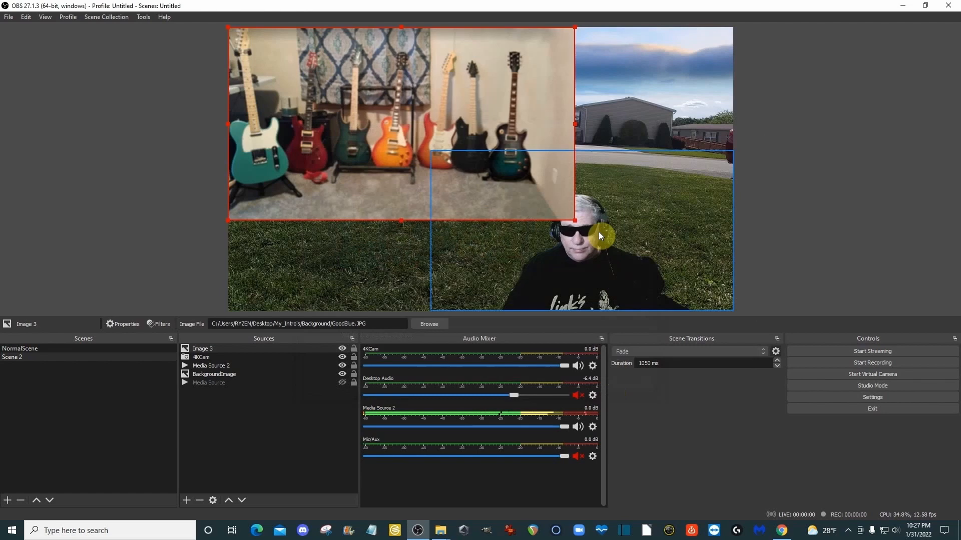
Stretch the Image 3 guitar-room picture to fill the canvas and align it with the edge
{"action": "left_click_drag", "start_coordinate": [575, 220], "coordinate": [739, 301]}
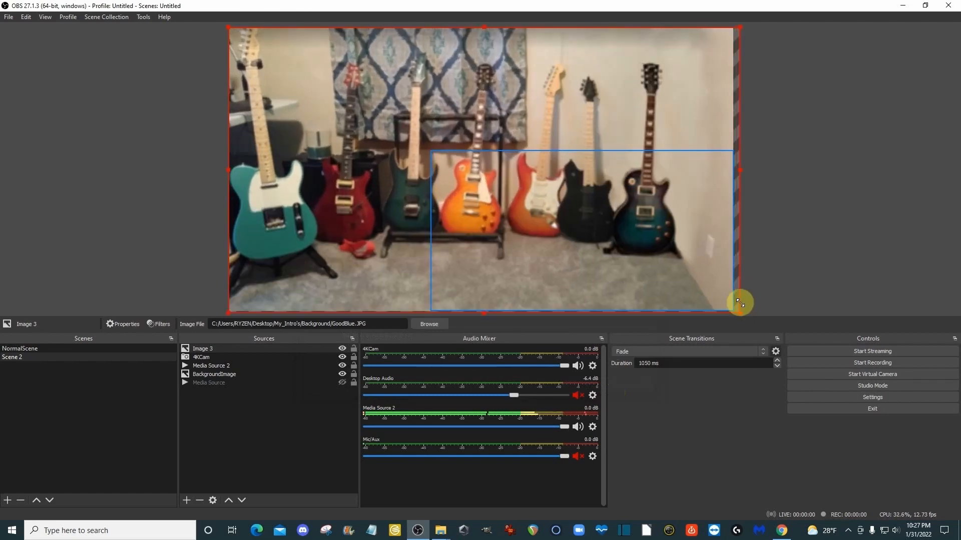
{"action": "left_click_drag", "start_coordinate": [740, 301], "coordinate": [728, 296]}
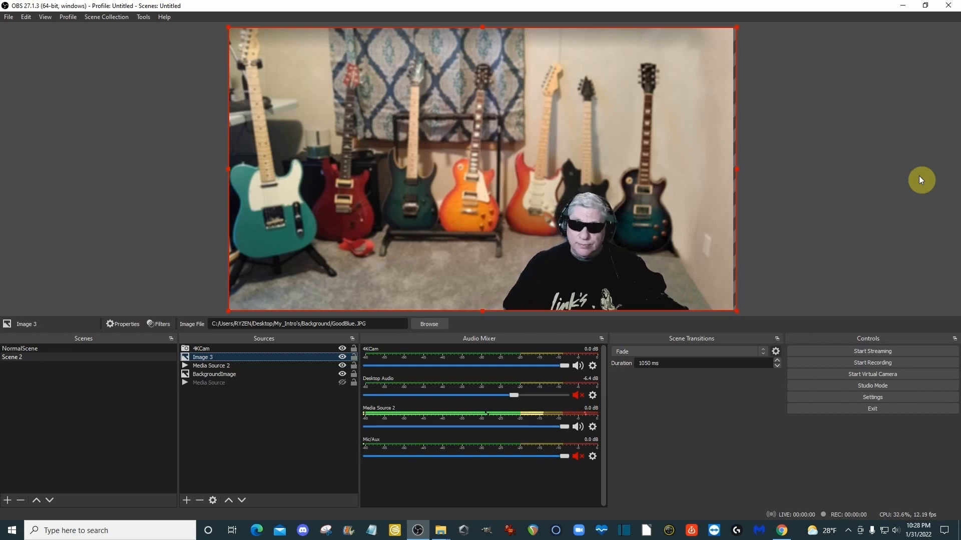
{"action": "mouse_move", "coordinate": [910, 212]}
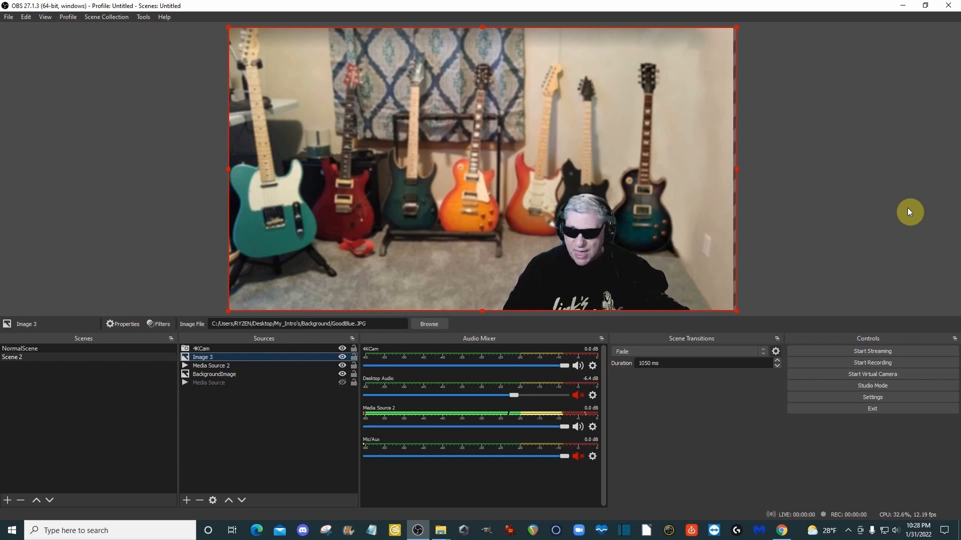
{"action": "mouse_move", "coordinate": [899, 221]}
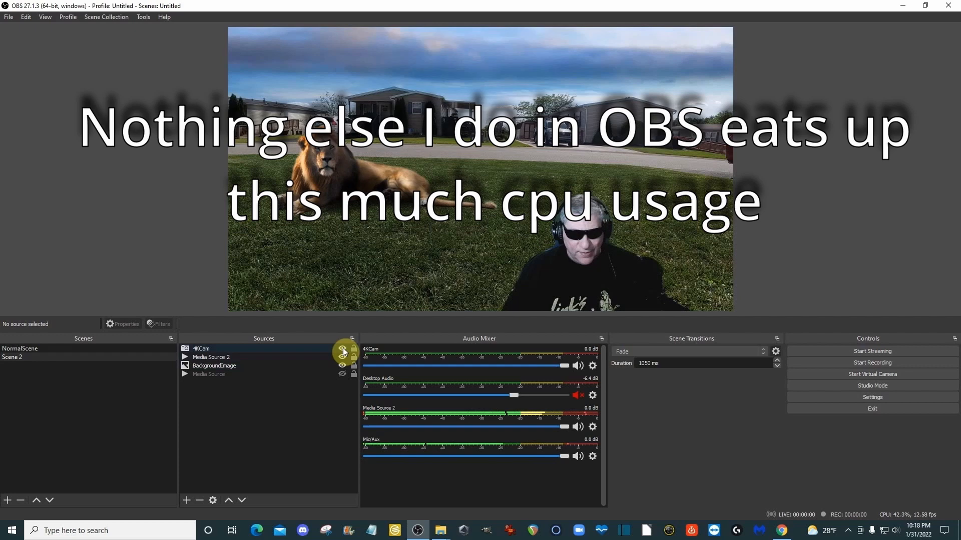
Bring up the Filters window for the 4KCam source from its context menu
{"action": "right_click", "coordinate": [201, 348]}
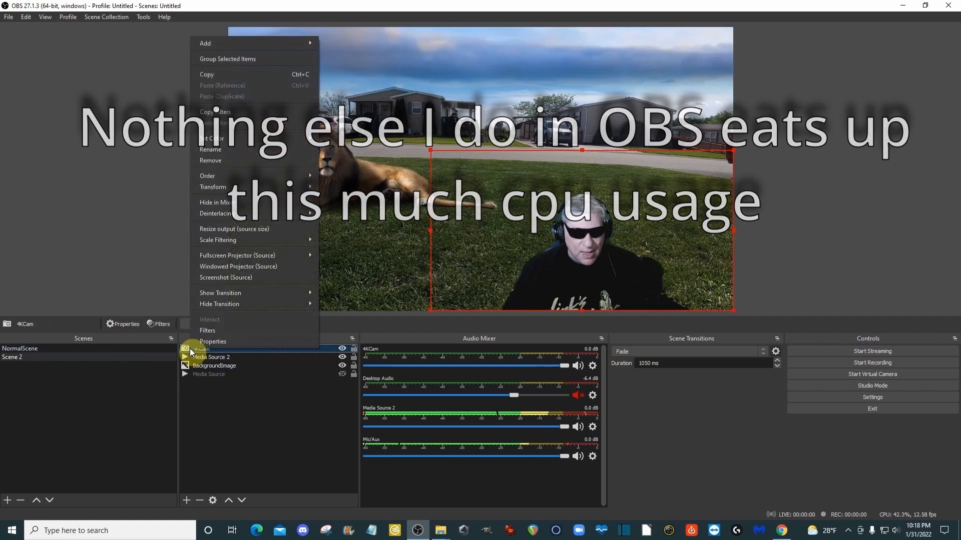
{"action": "left_click", "coordinate": [207, 331]}
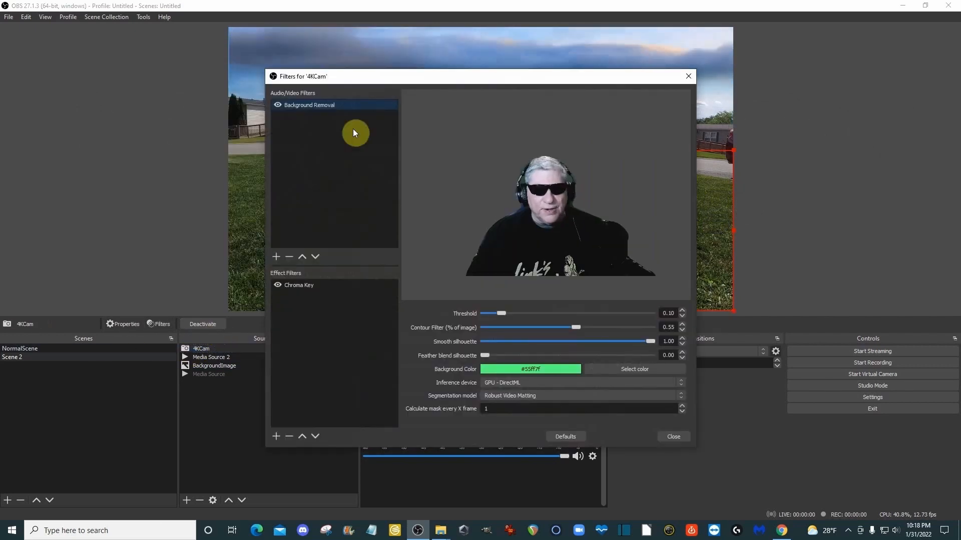